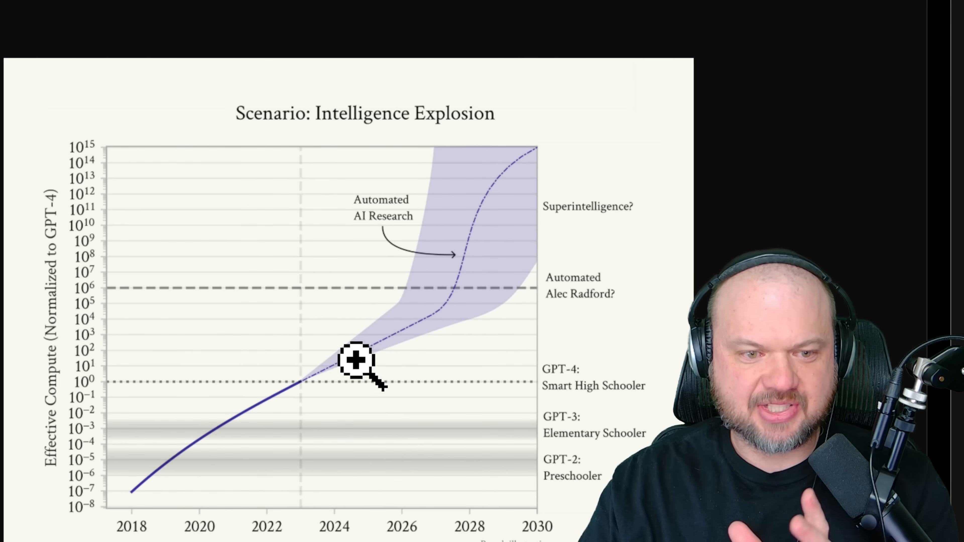
mouse_move(458, 332)
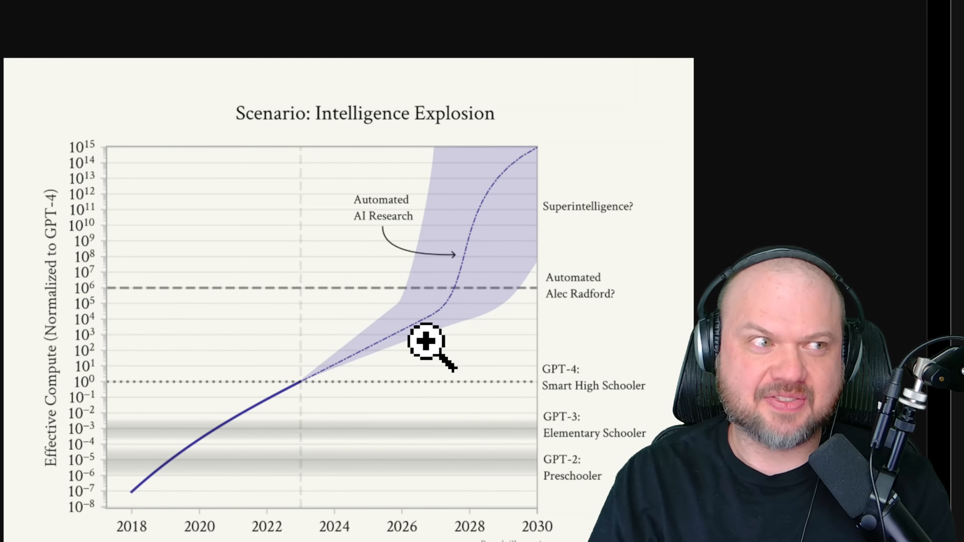
mouse_move(444, 340)
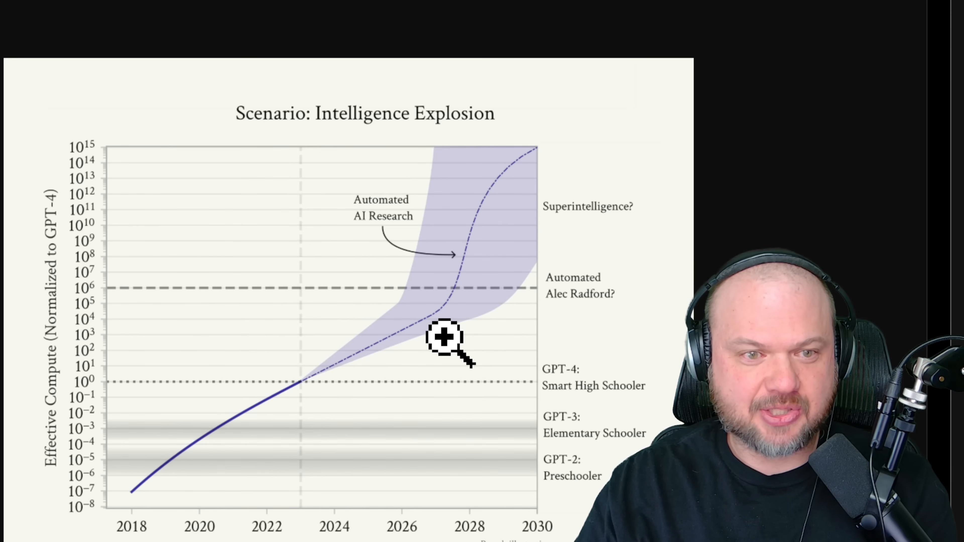
mouse_move(467, 304)
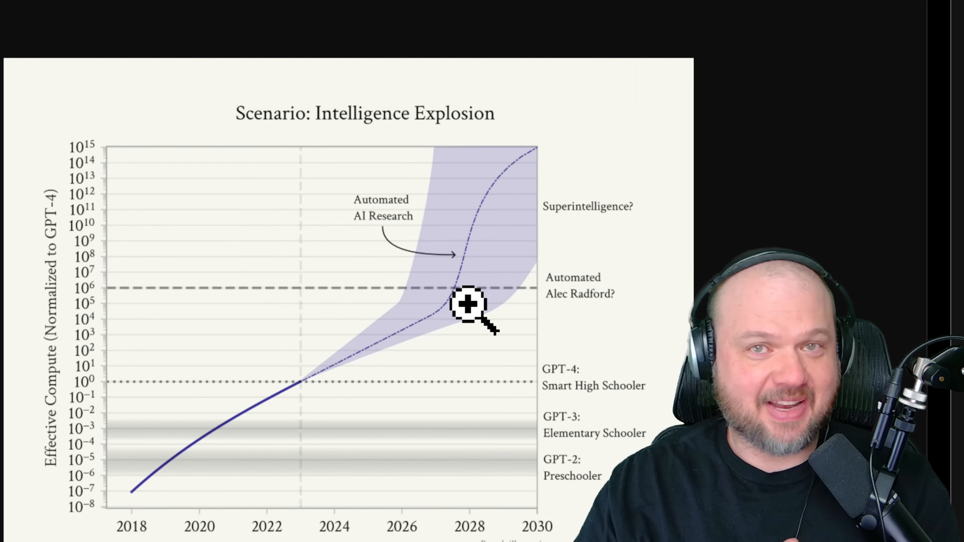